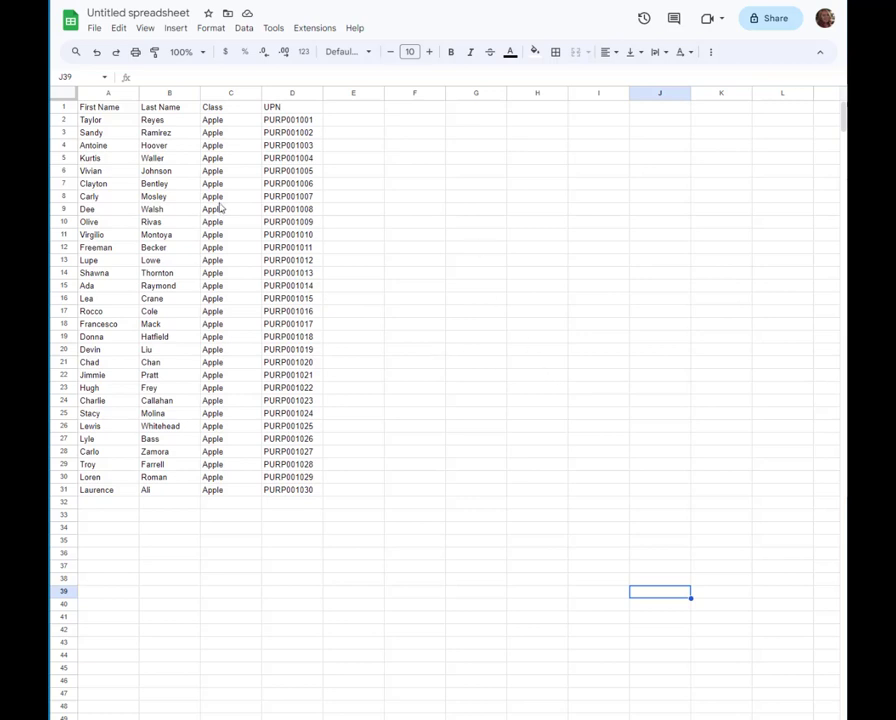
pyautogui.moveTo(138, 134)
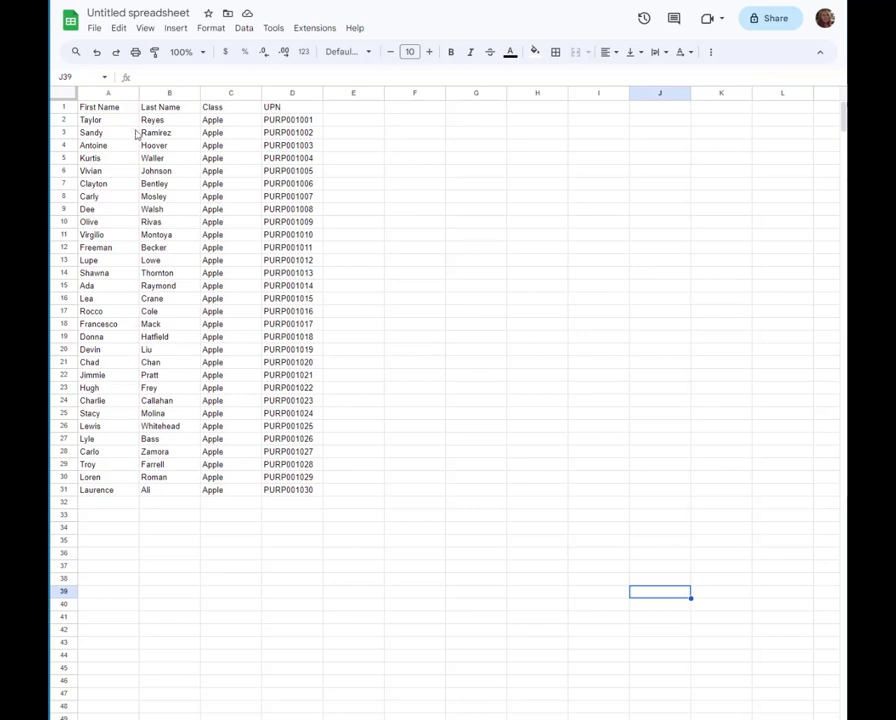
# Select the pupil table's name columns in the spreadsheet and open the cell options
pyautogui.click(169, 93)
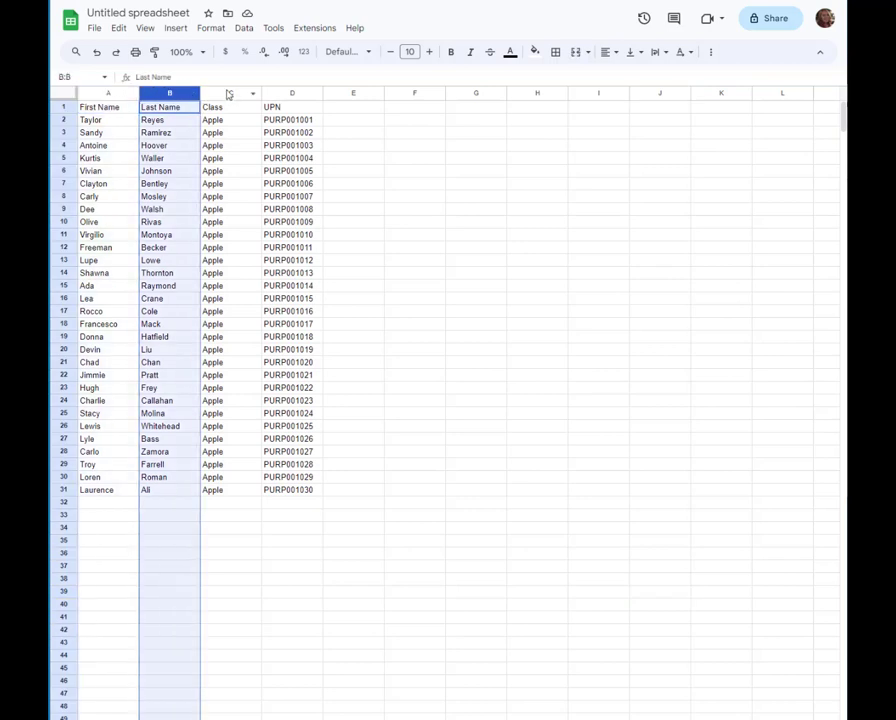
pyautogui.click(98, 107)
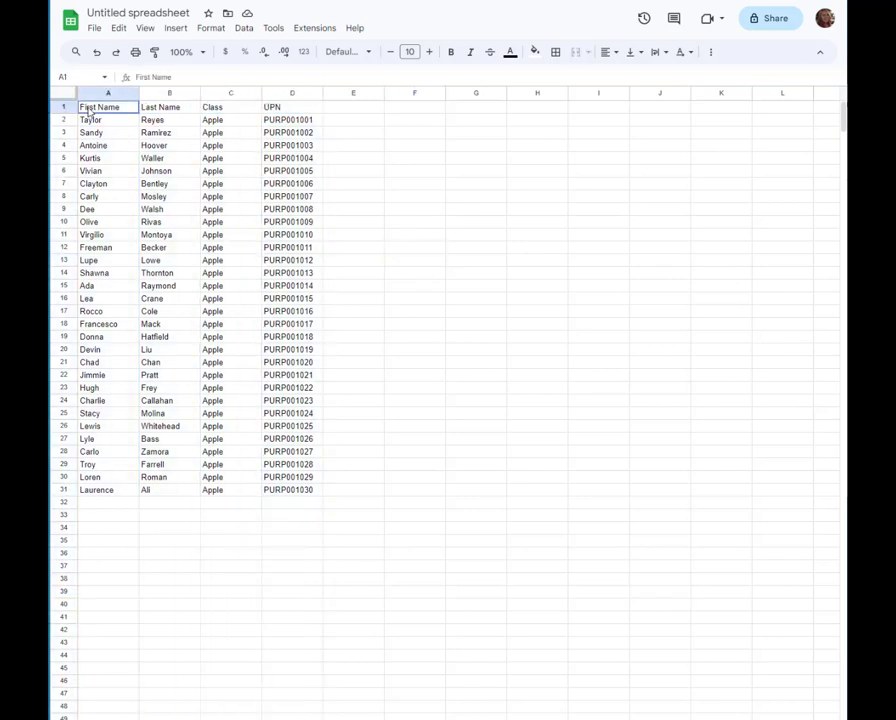
pyautogui.rightClick(100, 107)
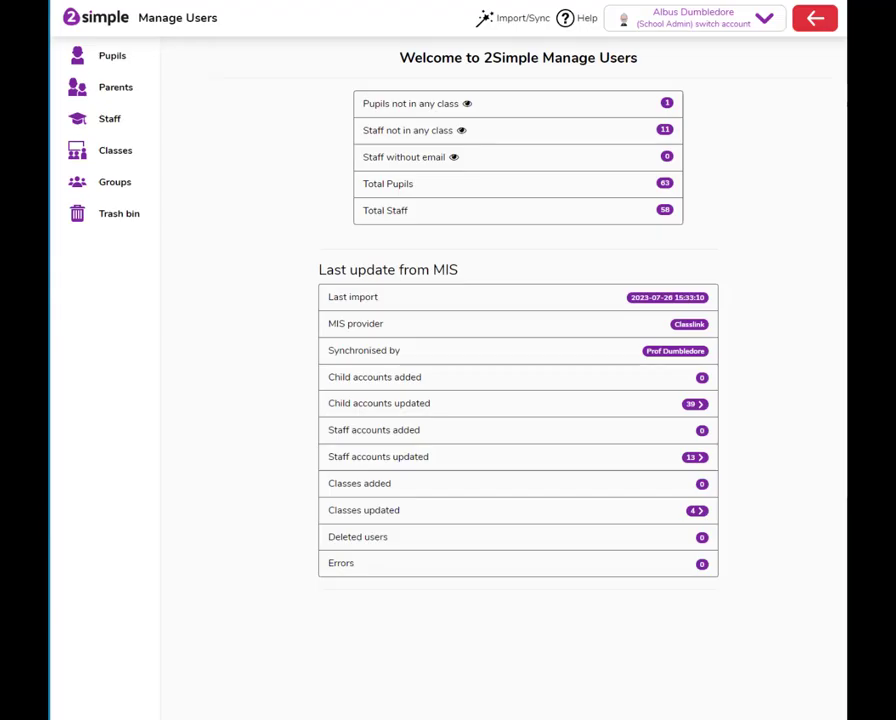
pyautogui.moveTo(512, 18)
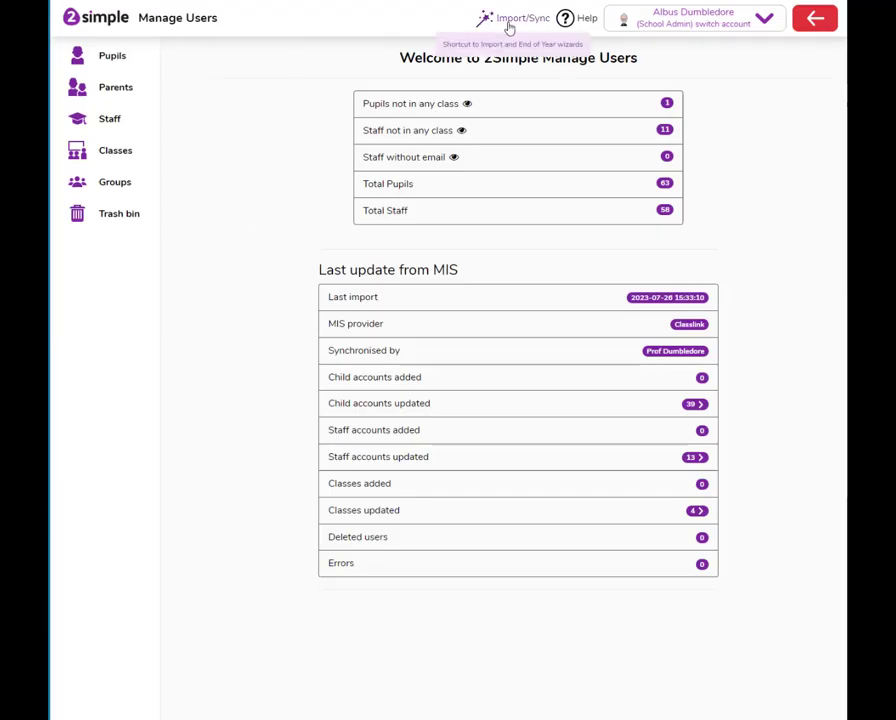
# Launch the Import Users Wizard from Import/Sync and confirm continuing with manual administration
pyautogui.click(521, 18)
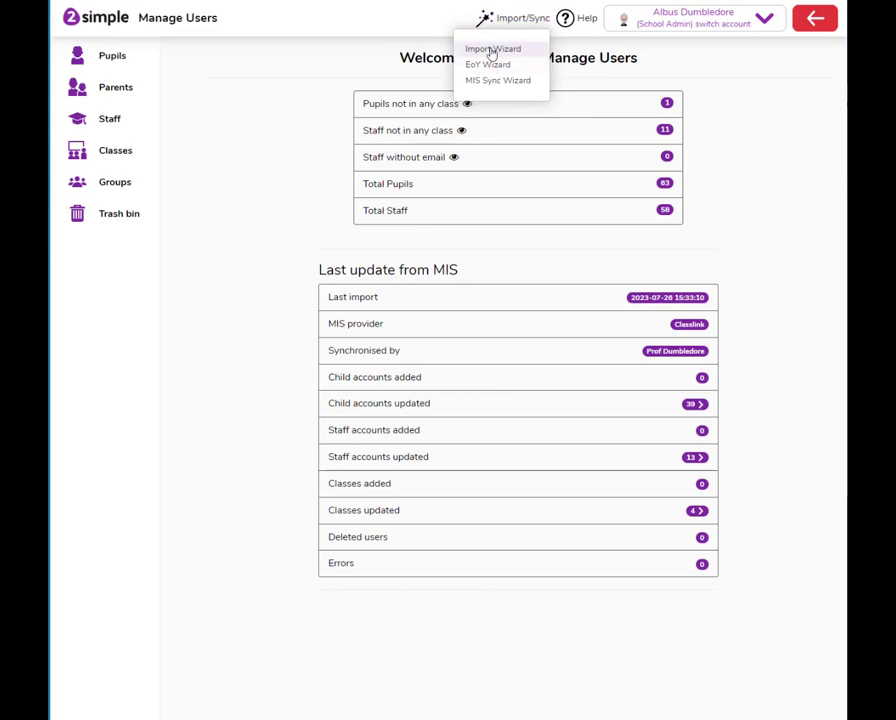
pyautogui.click(493, 48)
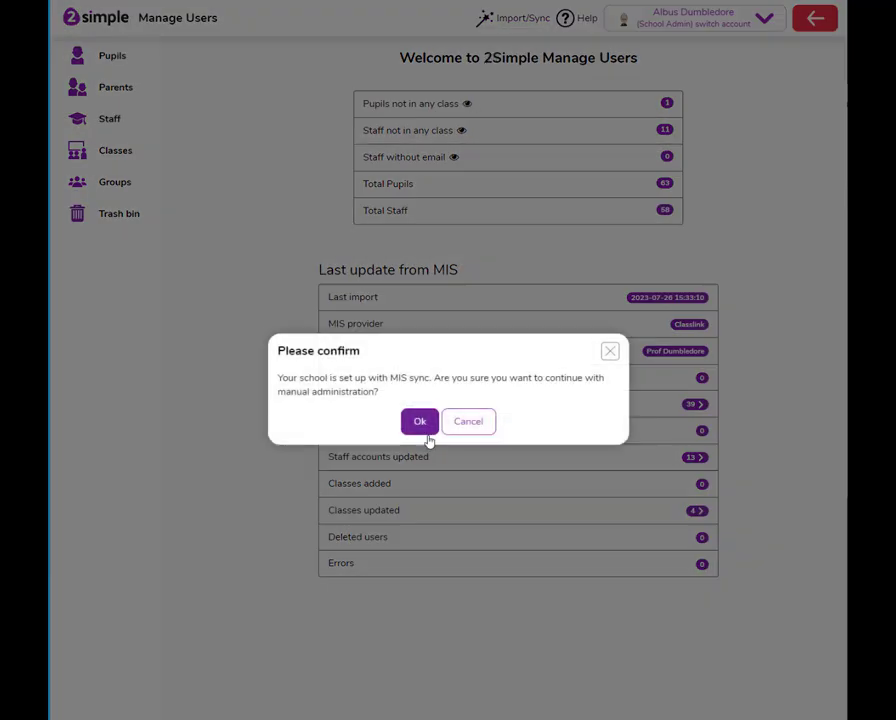
pyautogui.click(420, 421)
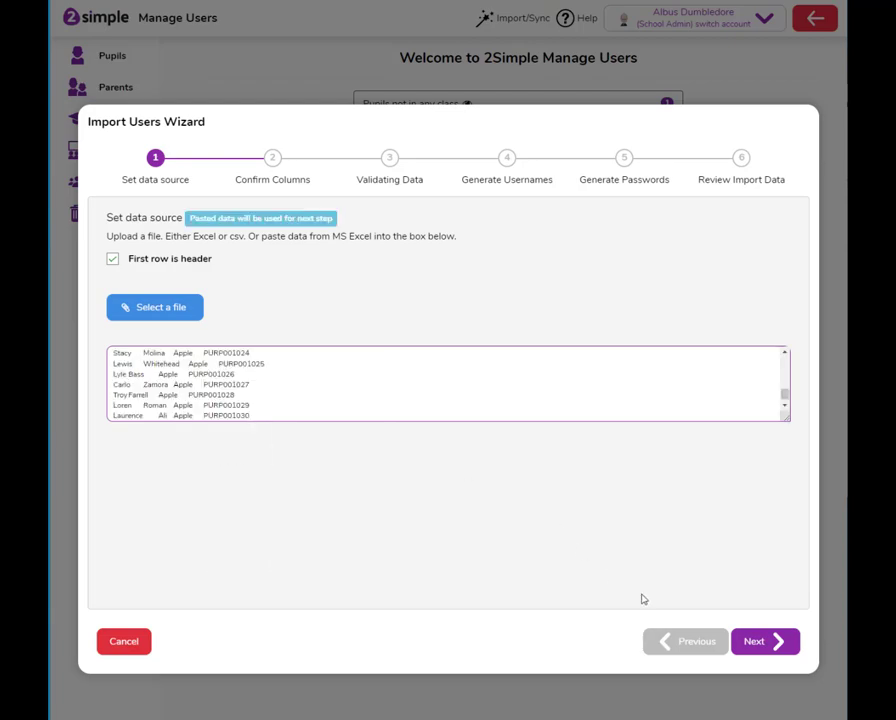
# Check the Lastname column type and keep the Firstname, Lastname, Class, UPN mapping
pyautogui.click(765, 641)
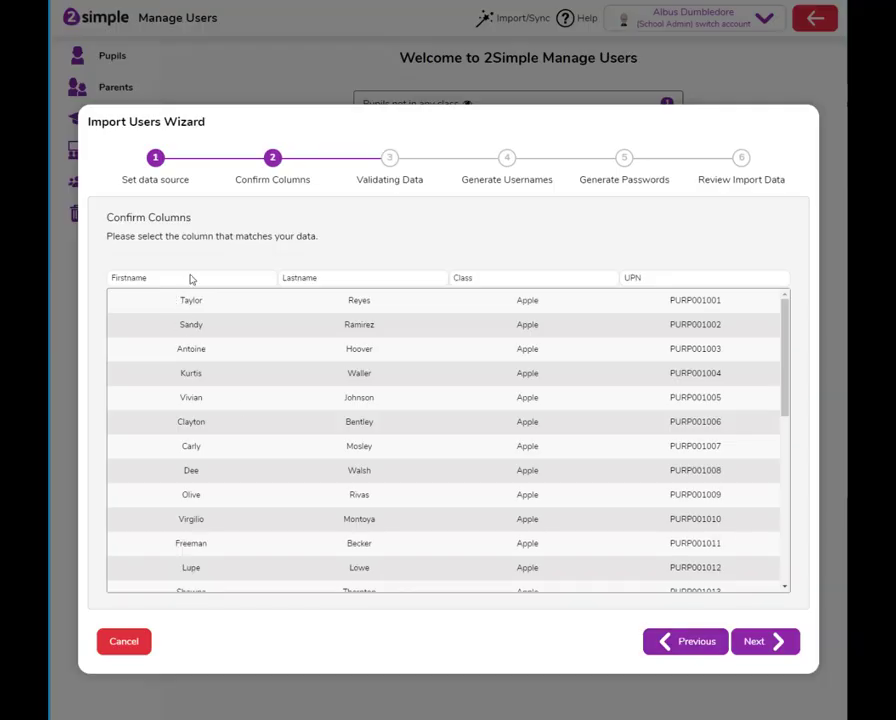
pyautogui.click(362, 278)
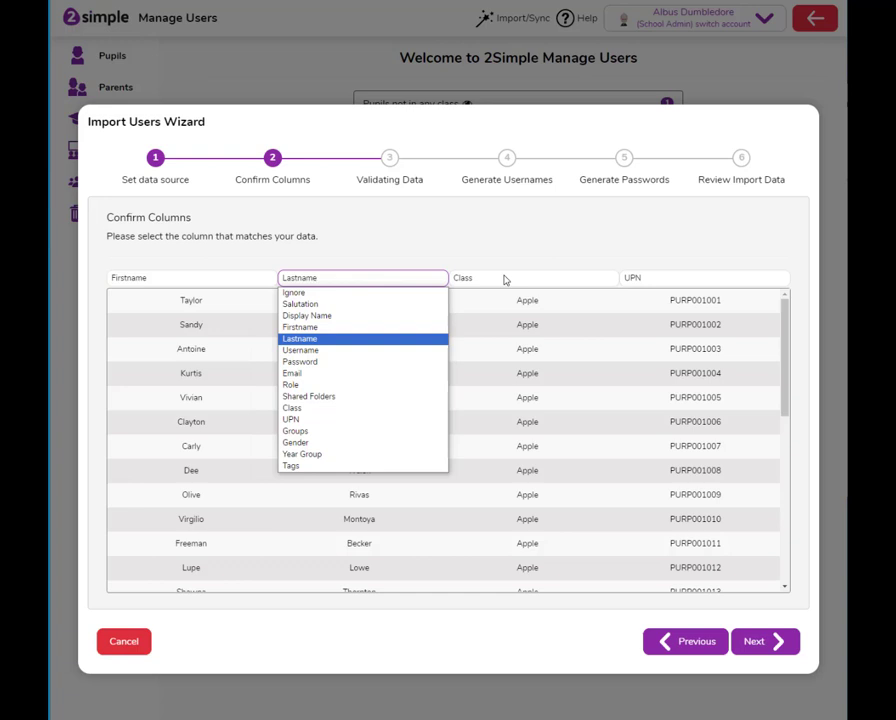
pyautogui.click(299, 338)
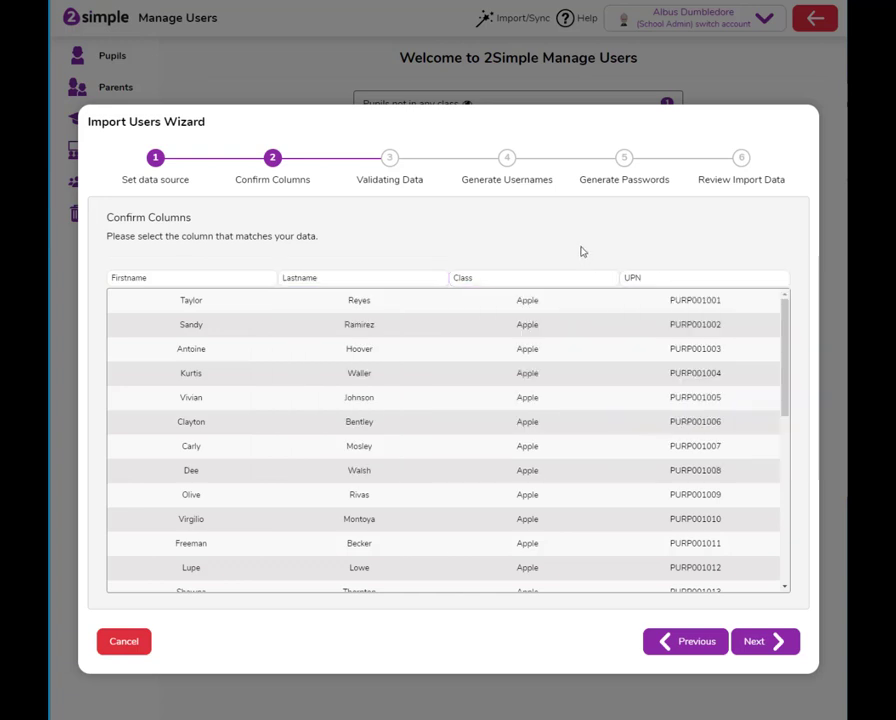
pyautogui.click(764, 641)
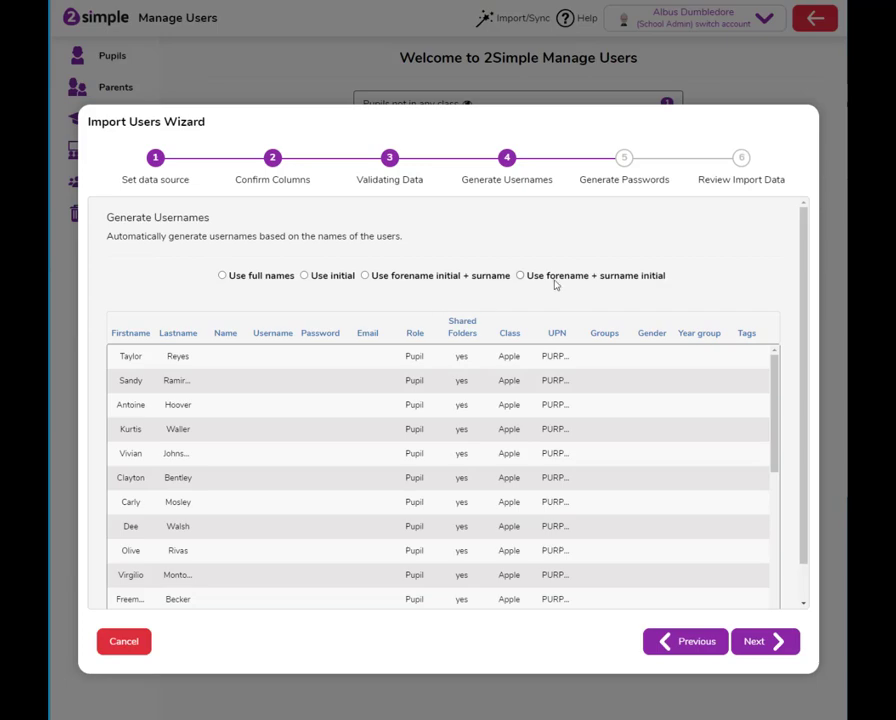
# Choose 'Use forename + surname initial' usernames and Picture Pin passwords, then reach review
pyautogui.click(520, 275)
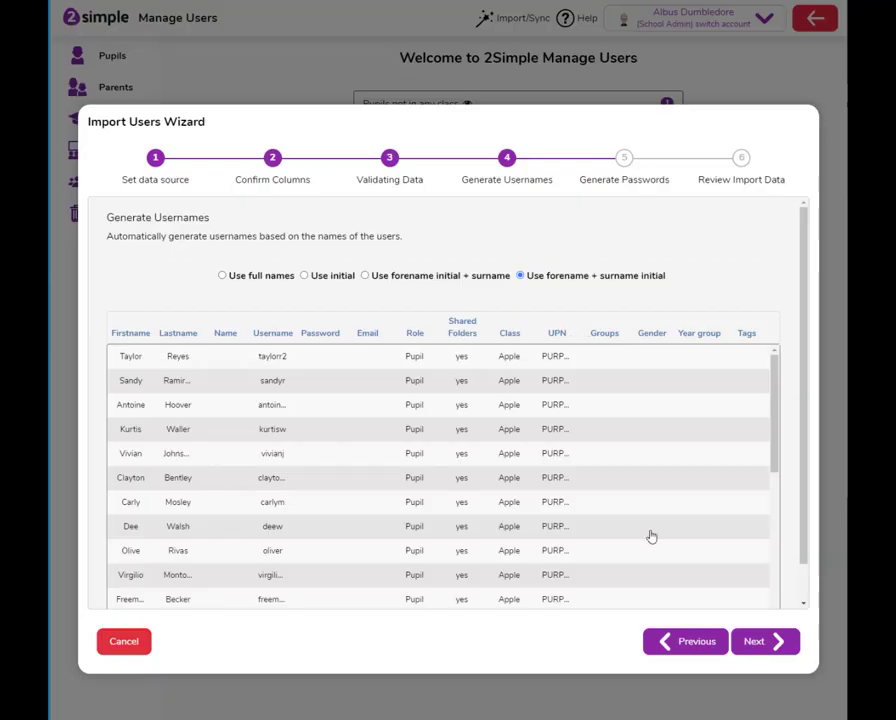
pyautogui.click(765, 641)
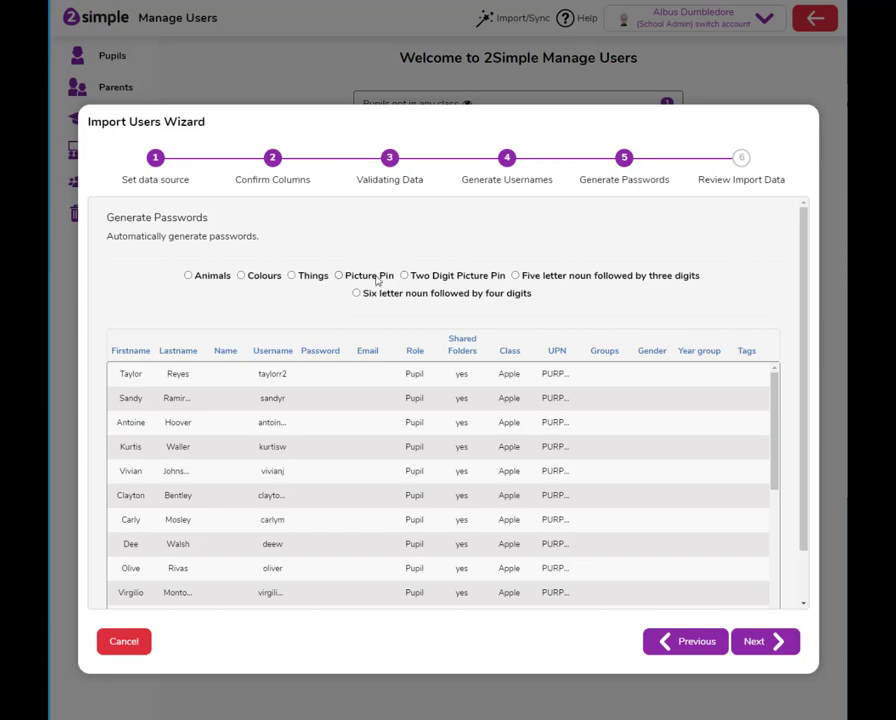
pyautogui.click(339, 275)
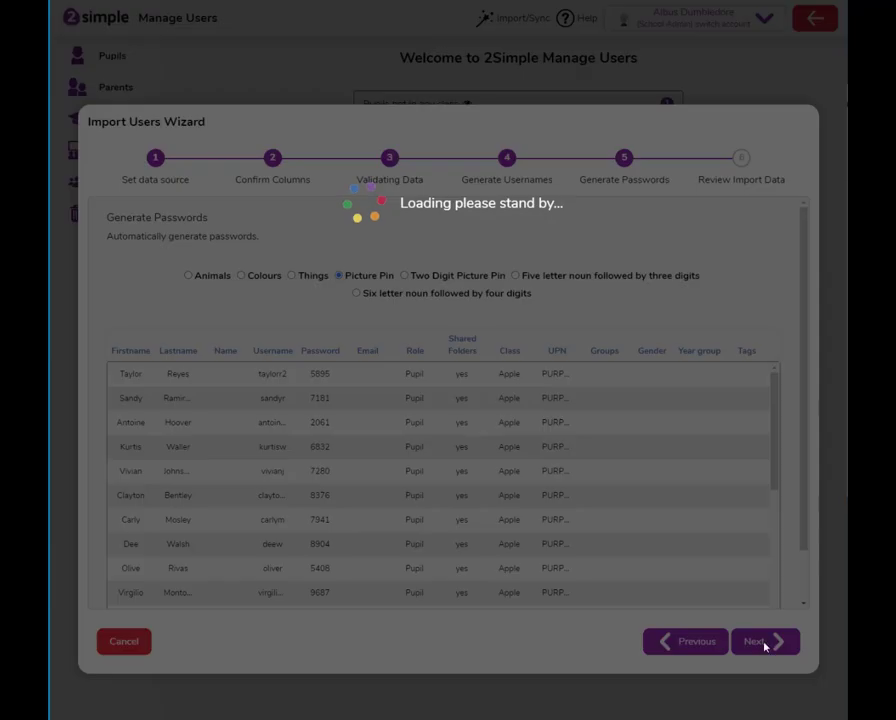
pyautogui.click(759, 641)
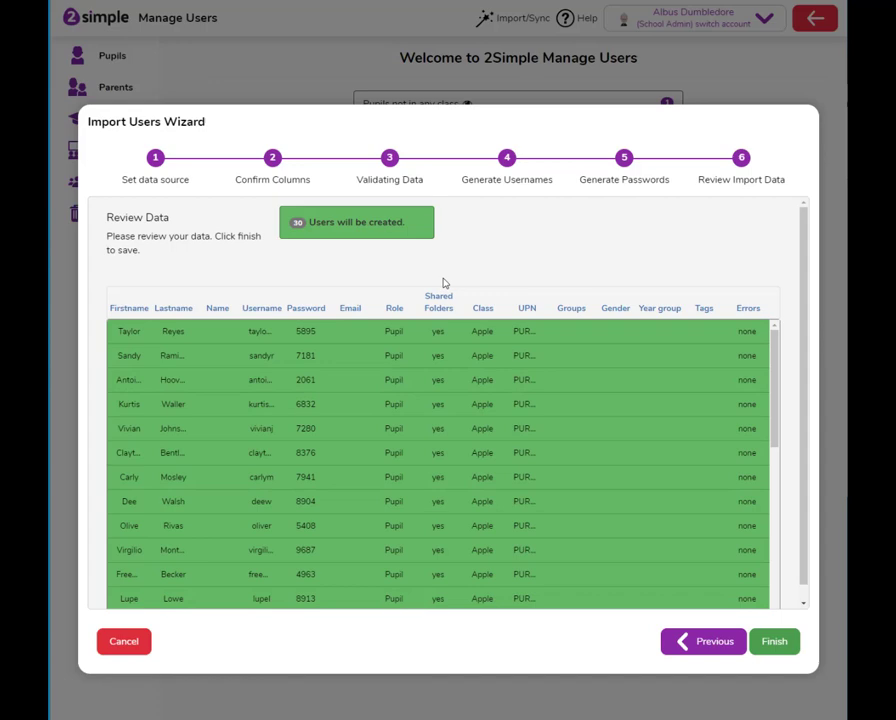
# Review and finish the 30-pupil import into Apple, close the summary, and view Classes
pyautogui.scroll(-3)
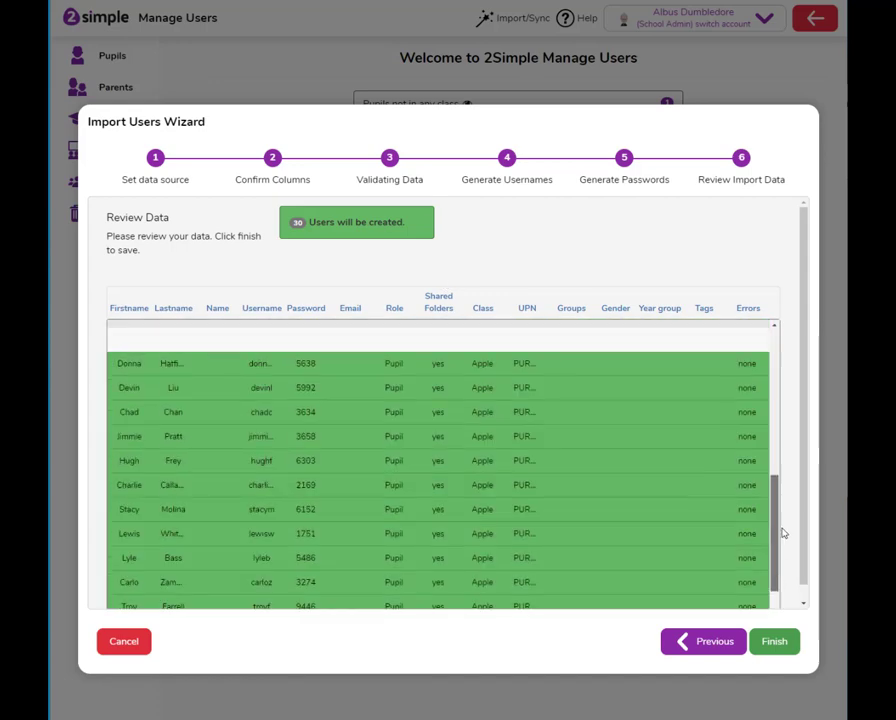
pyautogui.click(773, 641)
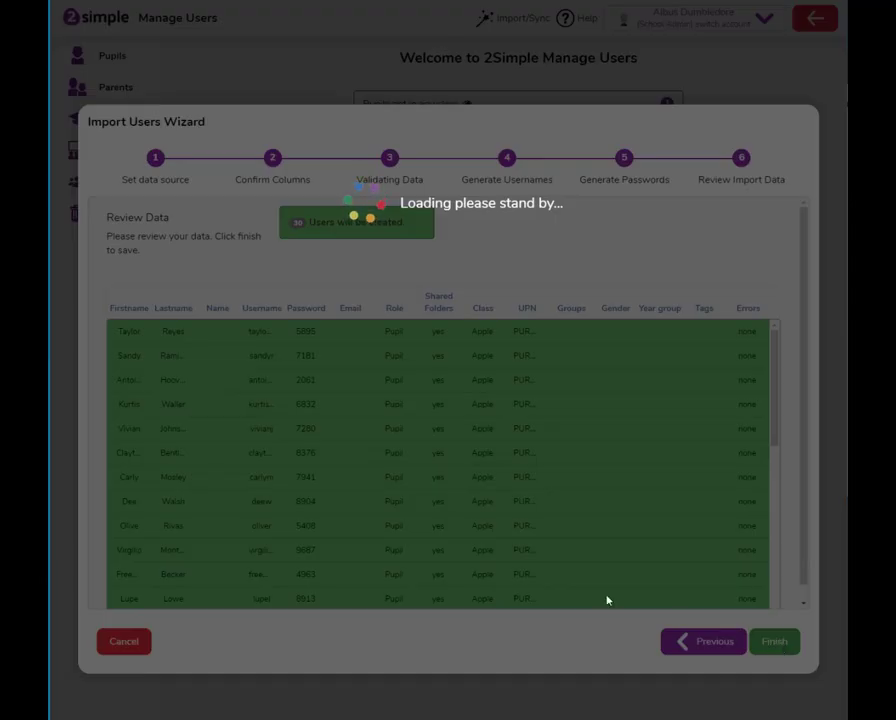
pyautogui.click(775, 641)
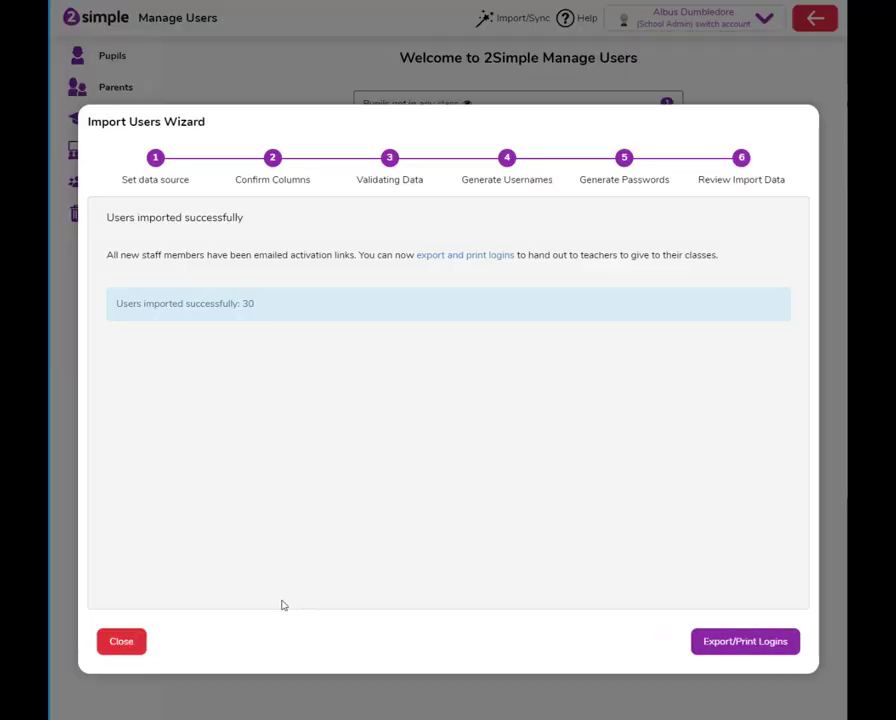
pyautogui.click(121, 641)
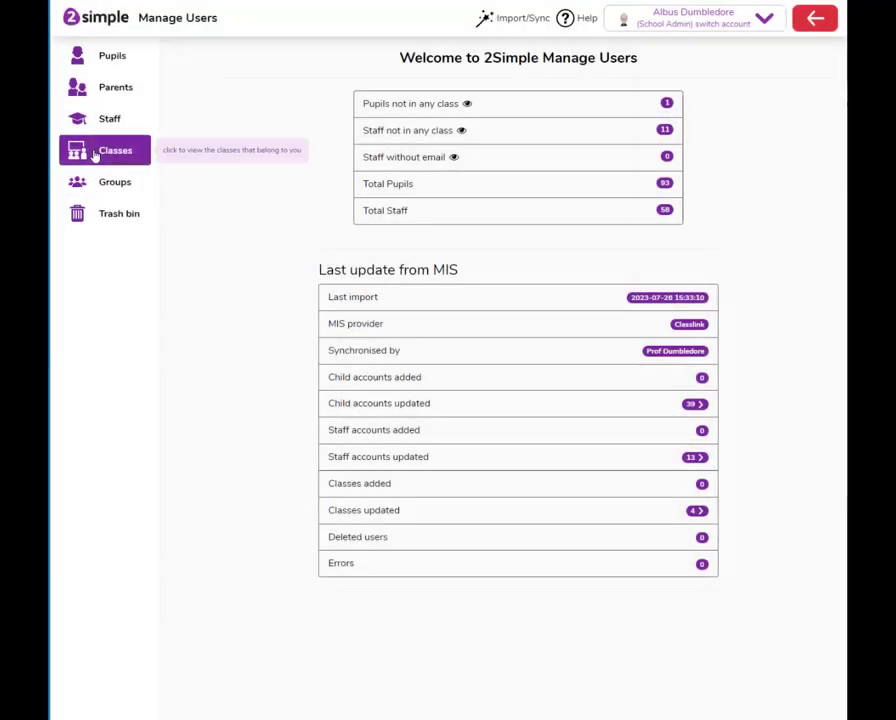
pyautogui.click(115, 150)
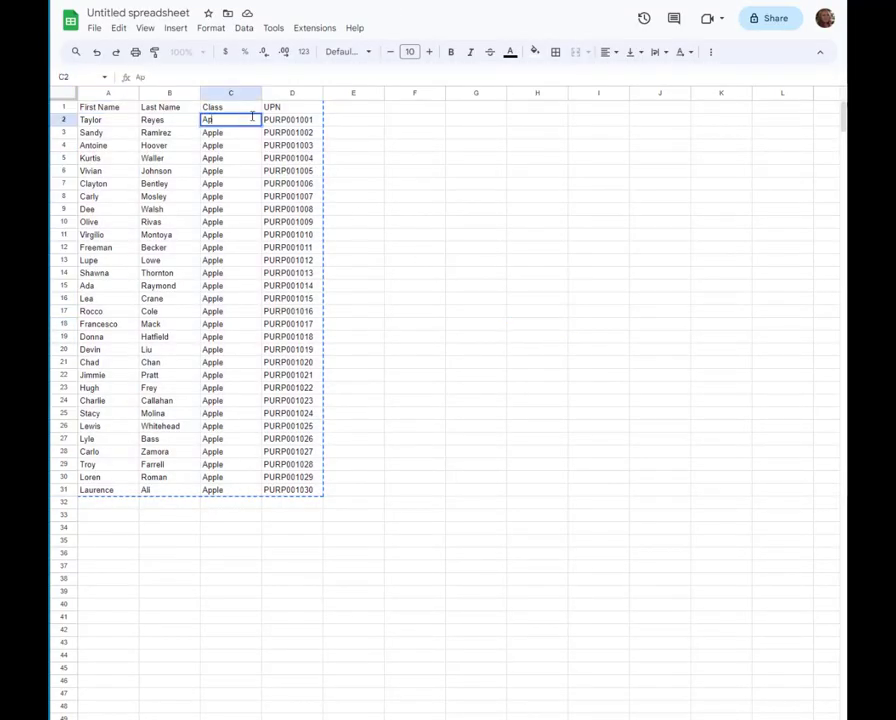
# Enter 'pear' as the new class value in the spreadsheet's Class column
pyautogui.write('pear')
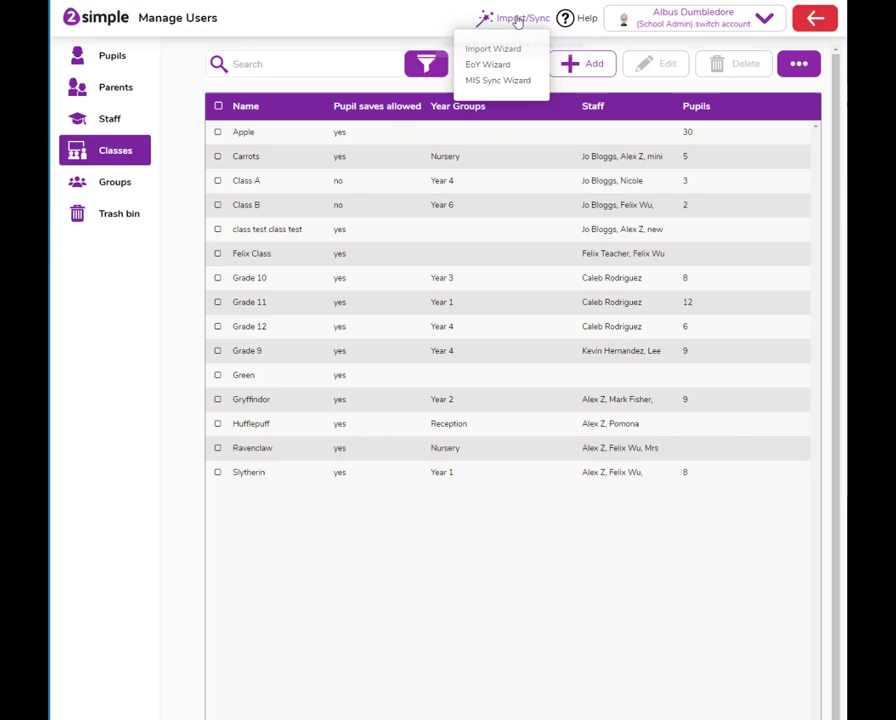
# Relaunch the Import Users Wizard and confirm continuing with manual administration
pyautogui.click(509, 56)
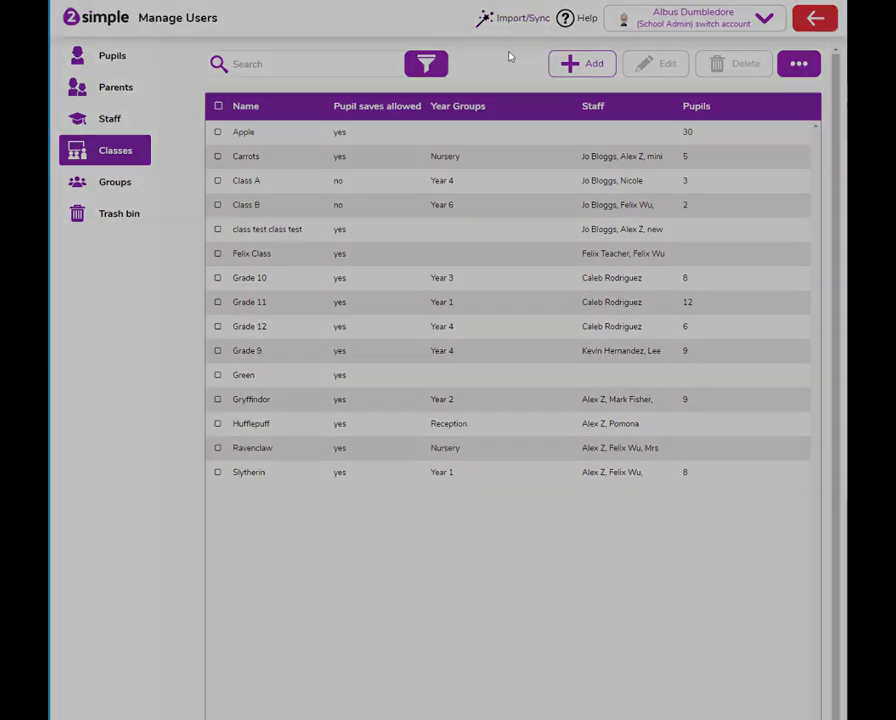
pyautogui.click(522, 18)
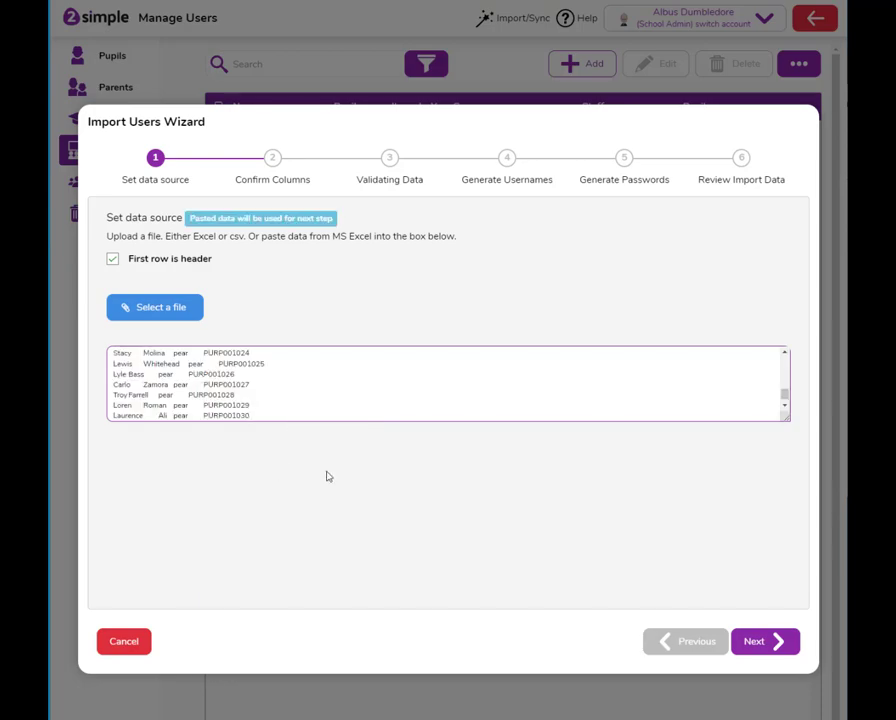
# Accept the column mapping and finish, saving the class pear updates for 30 pupils
pyautogui.click(764, 641)
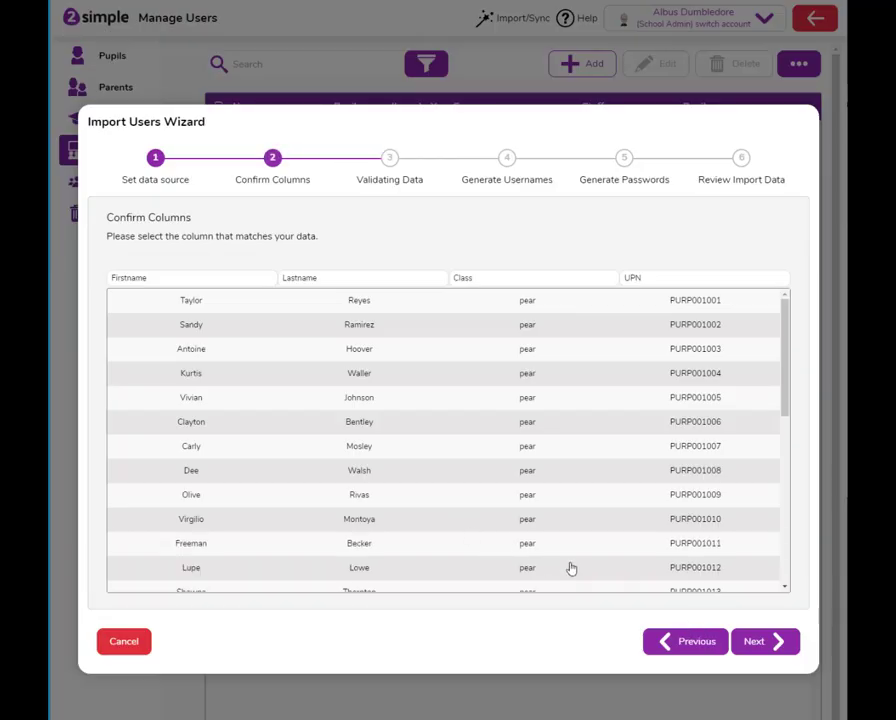
pyautogui.click(765, 641)
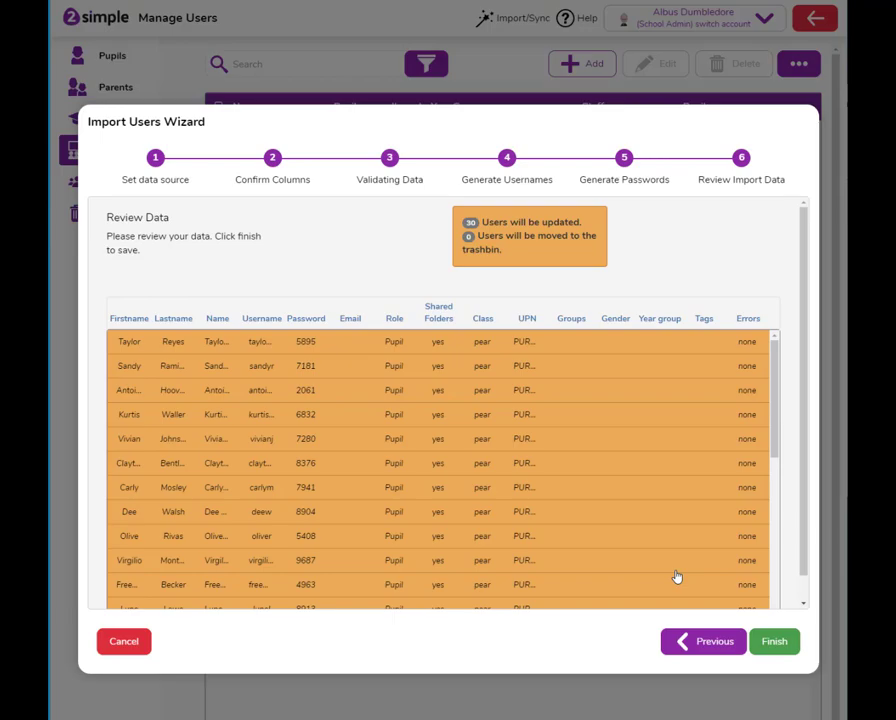
pyautogui.click(773, 641)
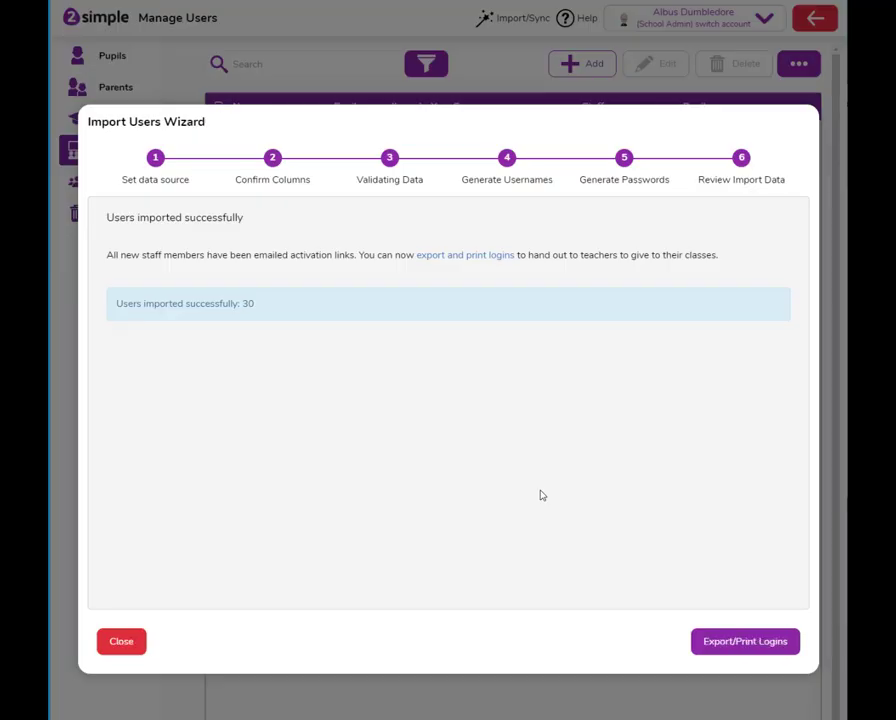